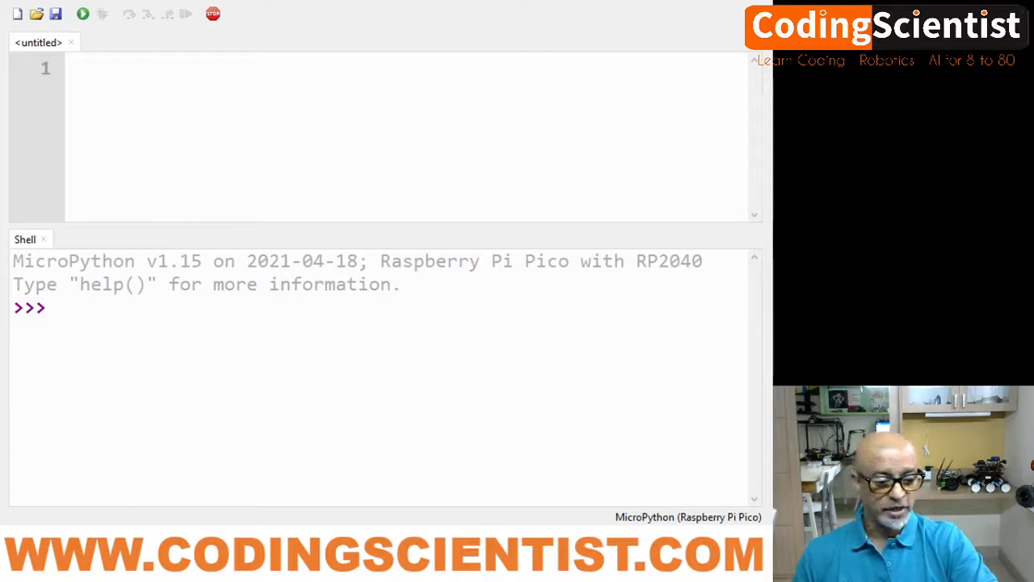
# Write 'from machine import Pin' as the first line of the empty script
pyautogui.click(73, 67)
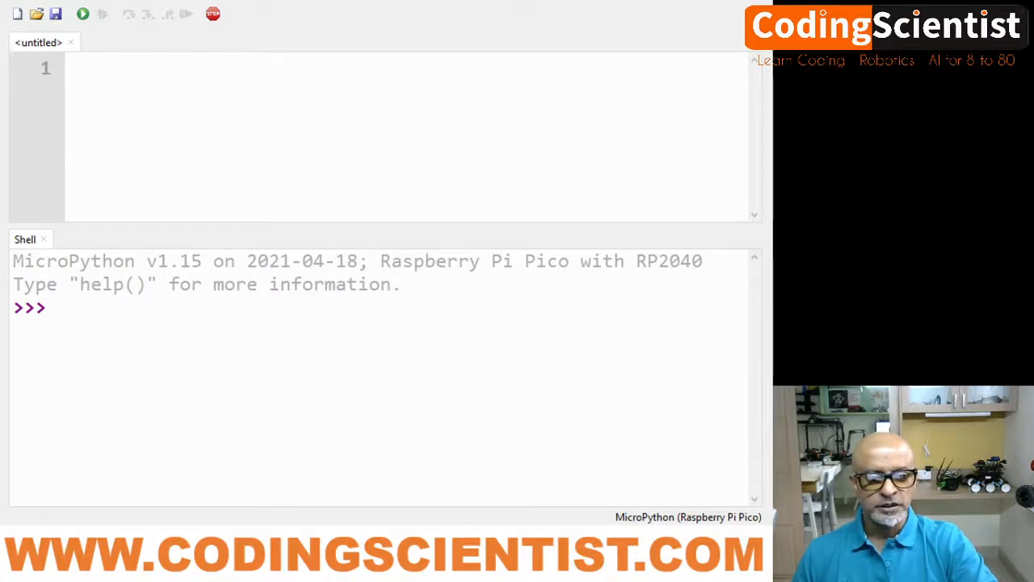
pyautogui.click(73, 68)
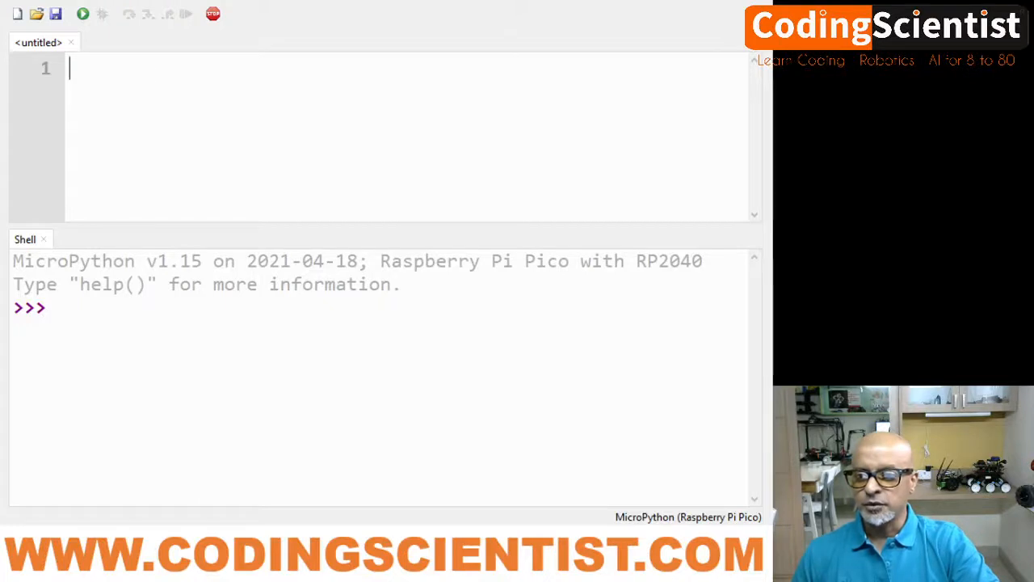
pyautogui.click(57, 308)
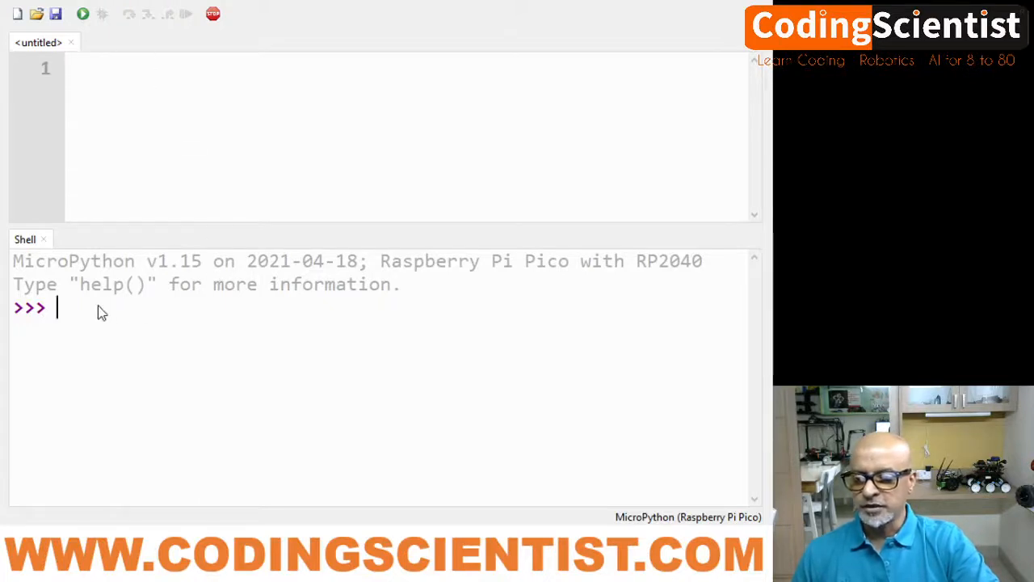
pyautogui.moveTo(191, 346)
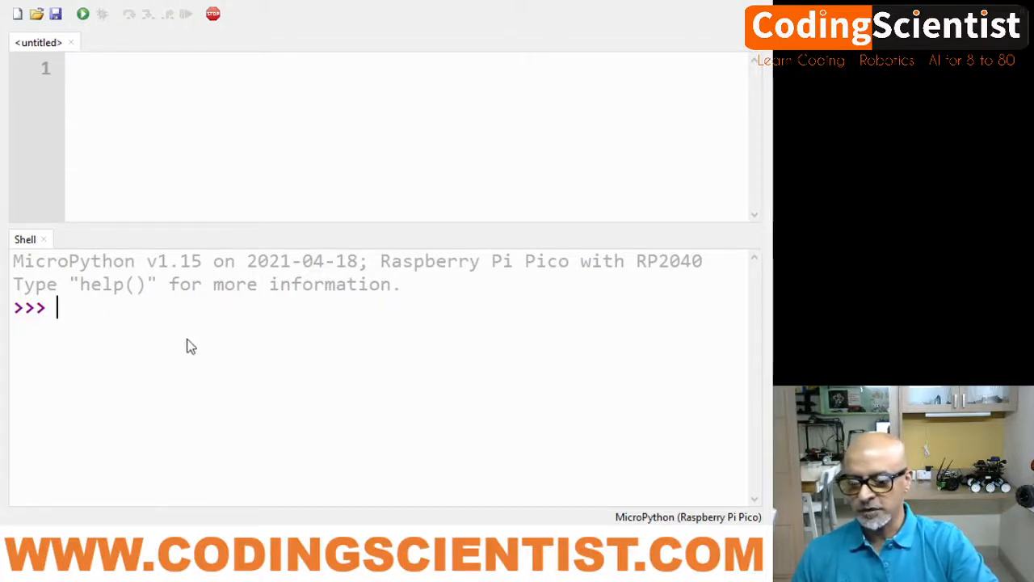
pyautogui.moveTo(267, 348)
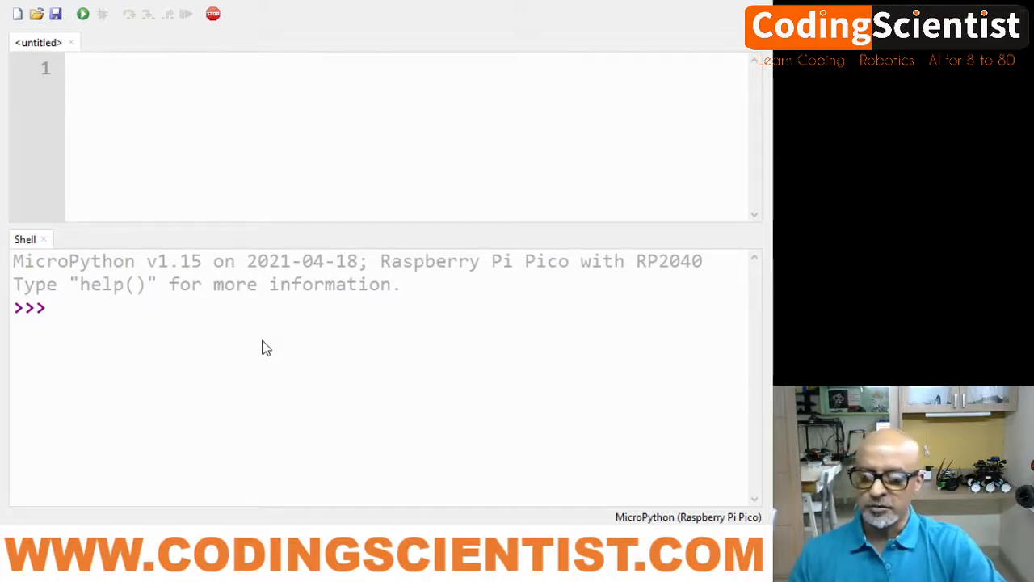
pyautogui.click(90, 69)
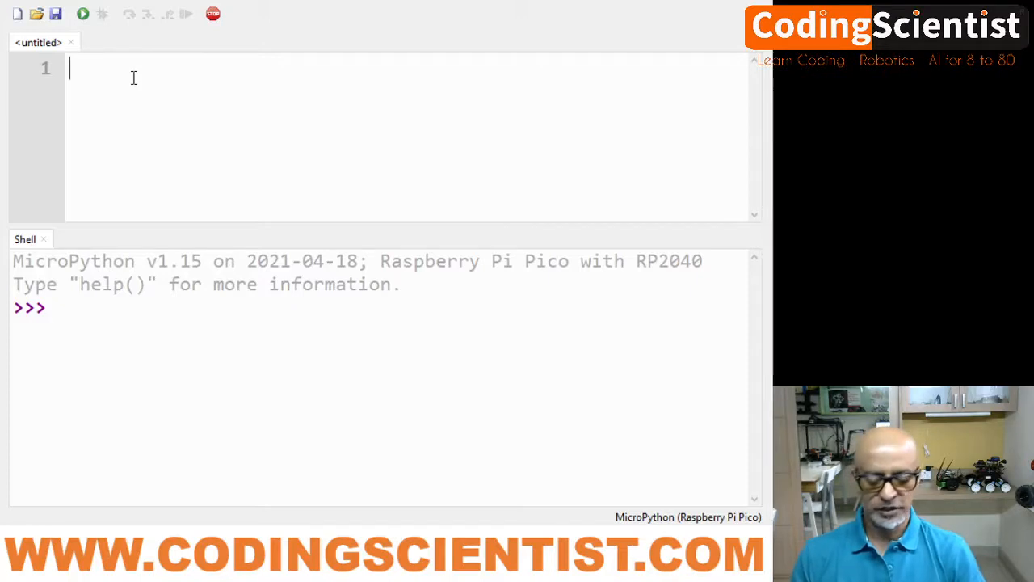
pyautogui.write('from mac')
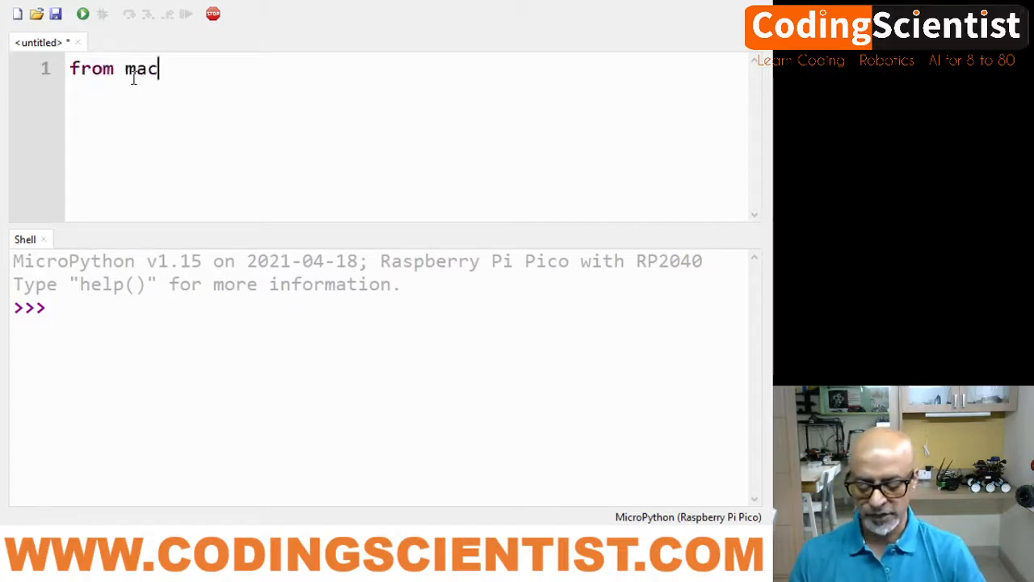
pyautogui.write('hine')
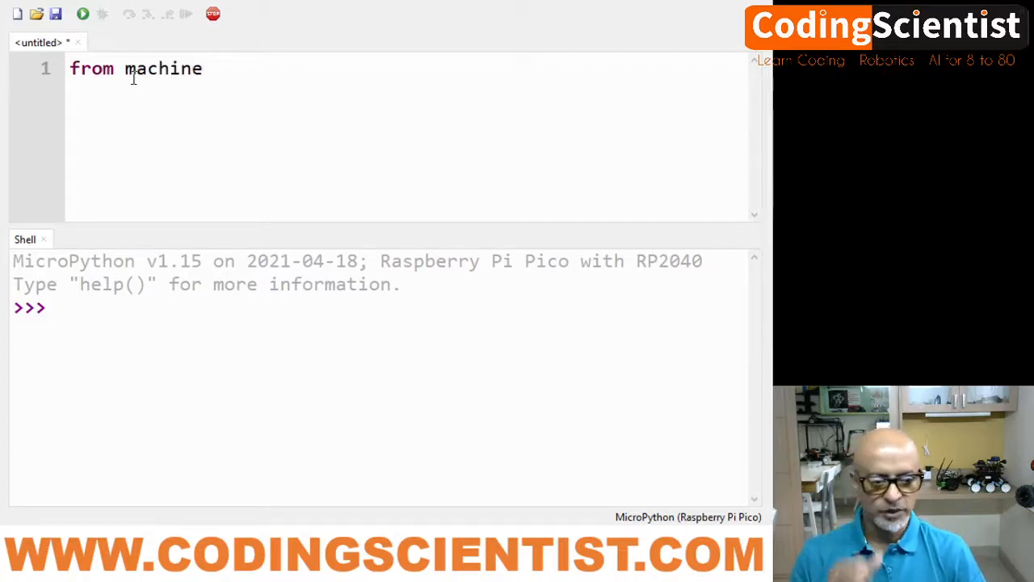
pyautogui.write('import')
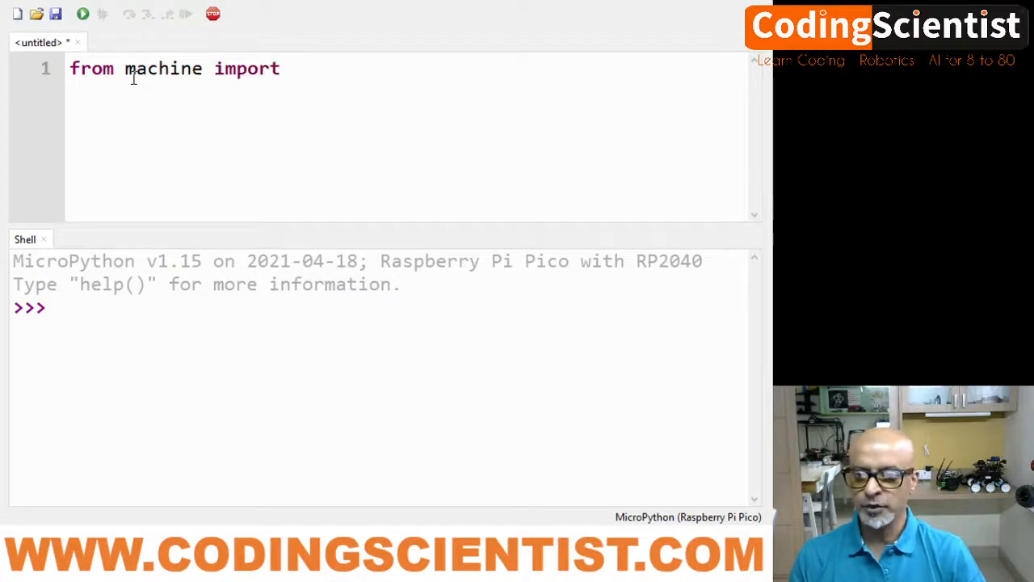
pyautogui.write('Pin')
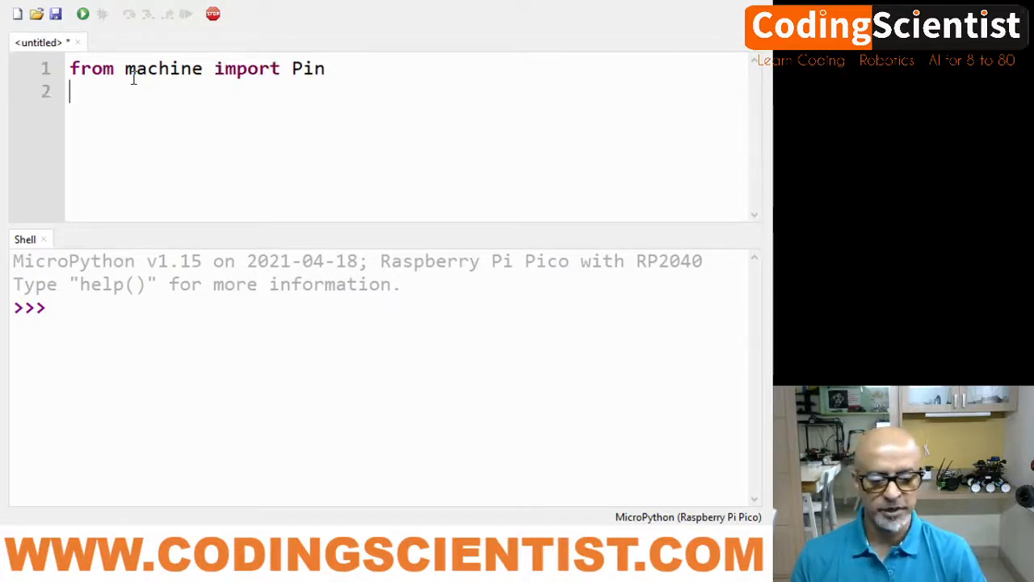
# Define led = Pin(25, Pin.OUT) on line 2
pyautogui.write('led')
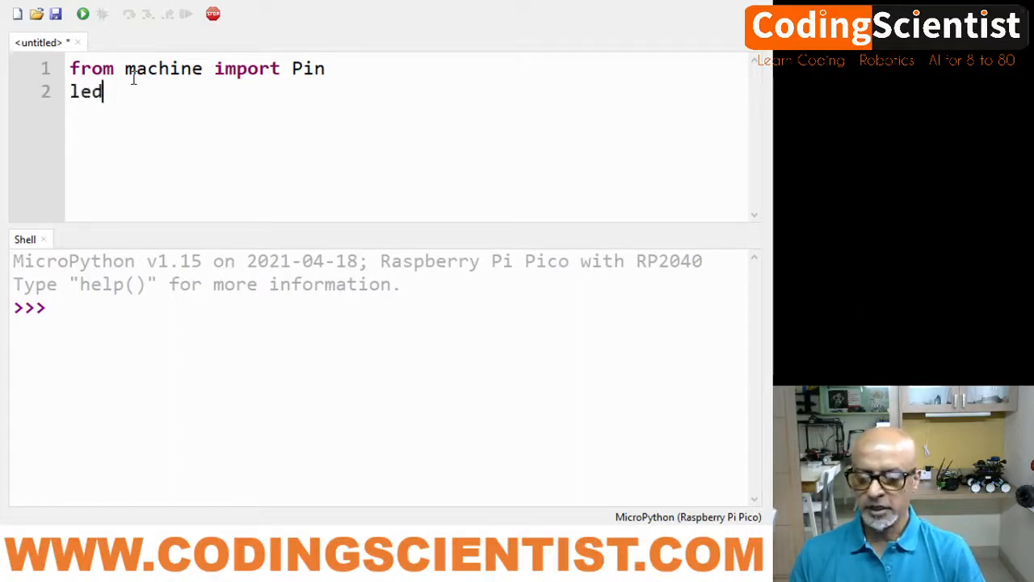
pyautogui.write('=')
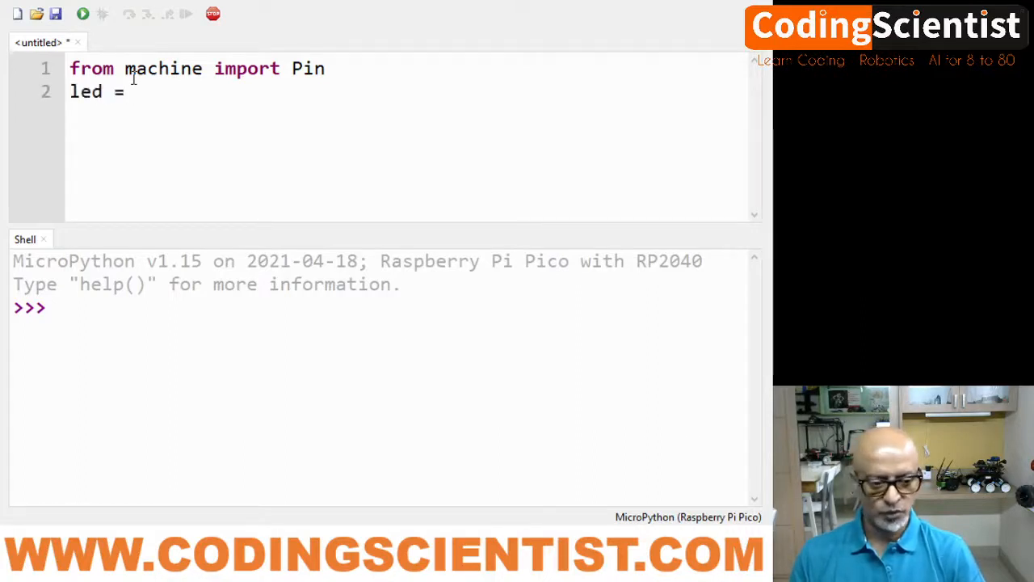
pyautogui.write('Pin')
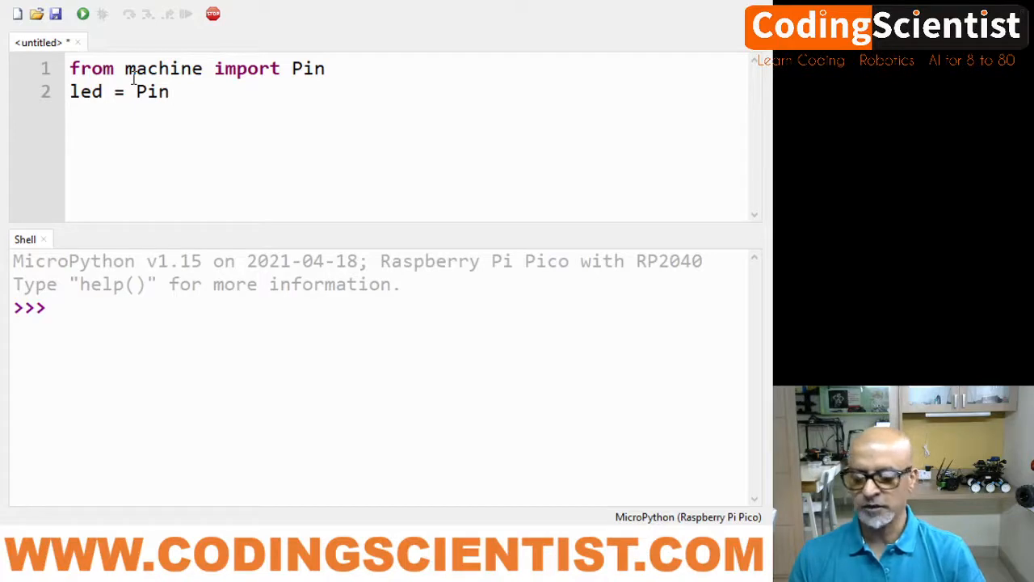
pyautogui.write('(')
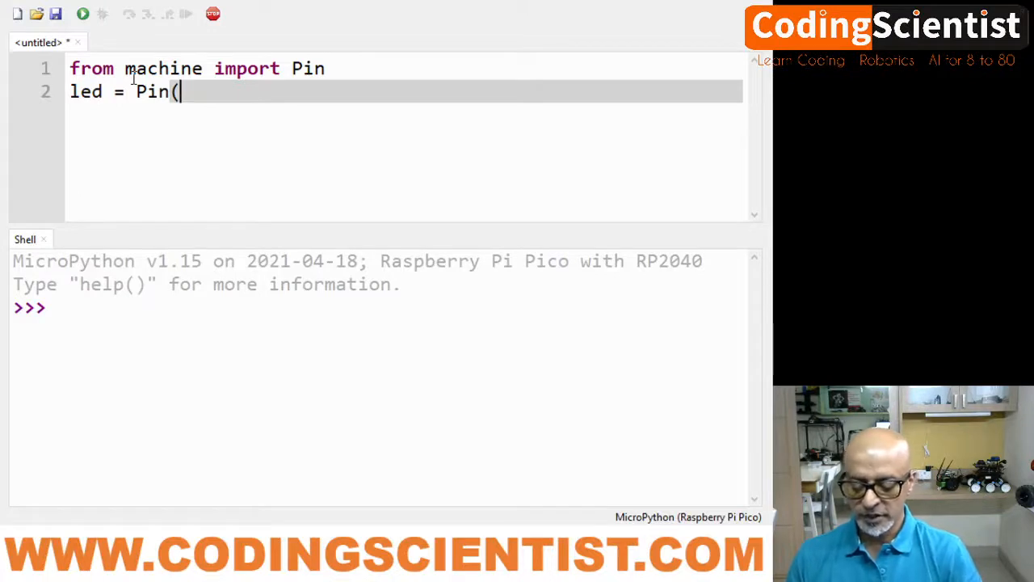
pyautogui.write('25')
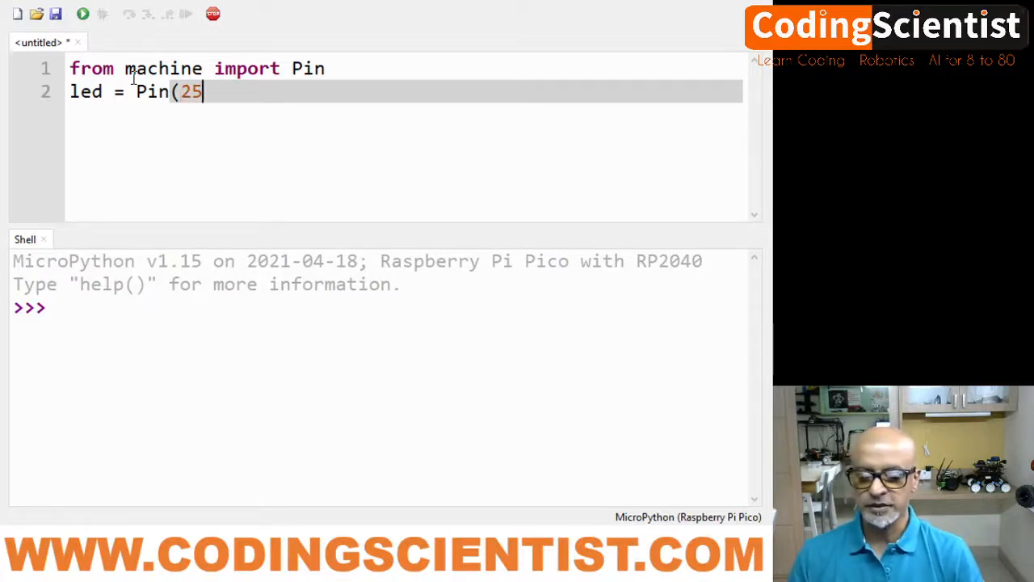
pyautogui.write(', Pin')
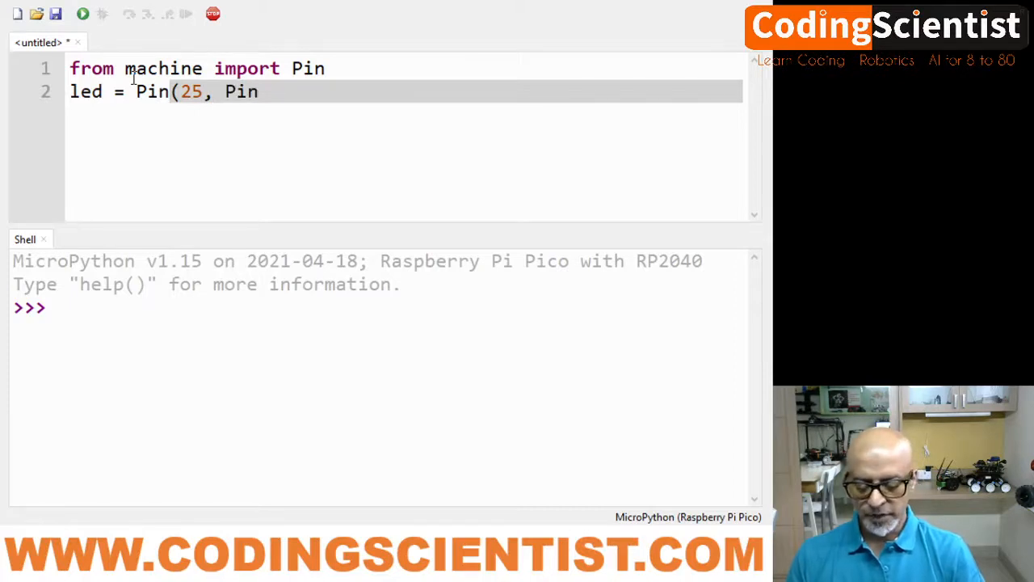
pyautogui.write('.')
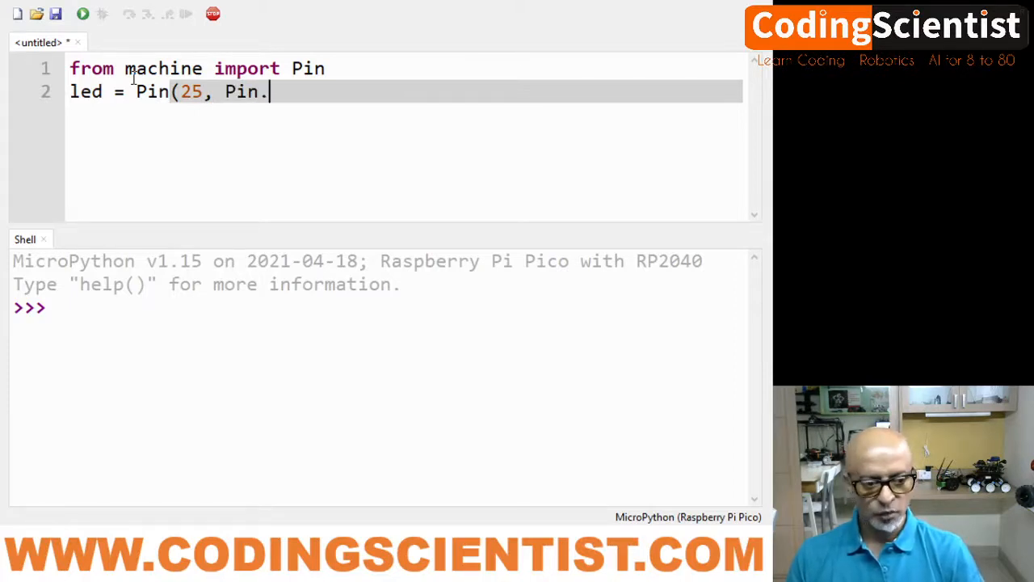
pyautogui.write('OUT')
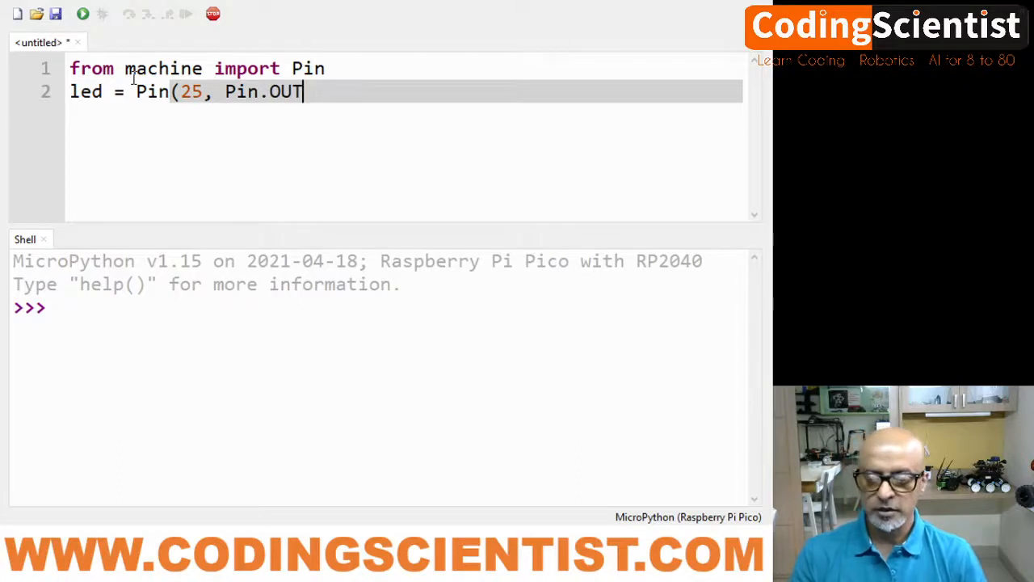
pyautogui.write(')')
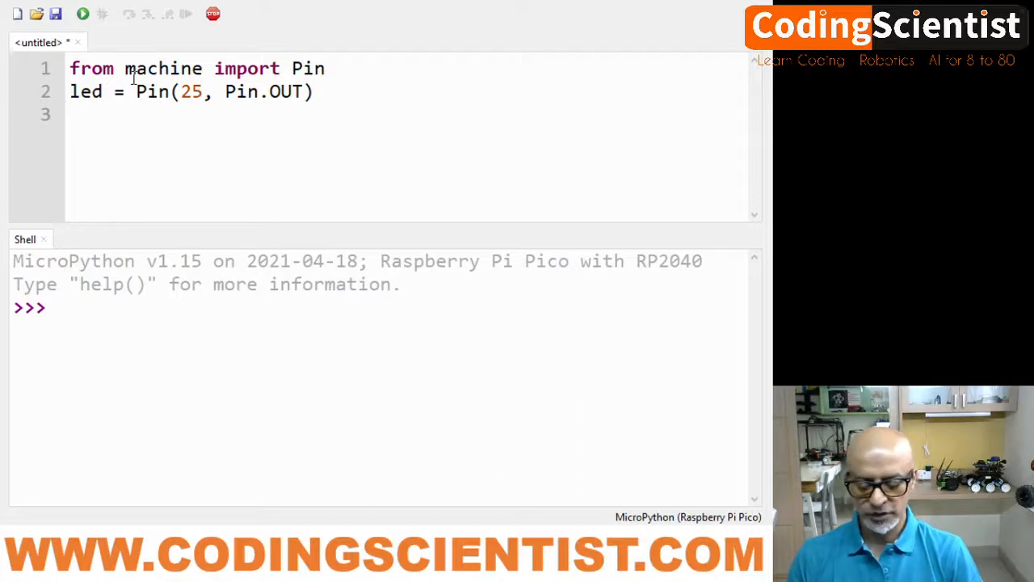
# Add line 3, led.toggle(), to the script
pyautogui.write('L')
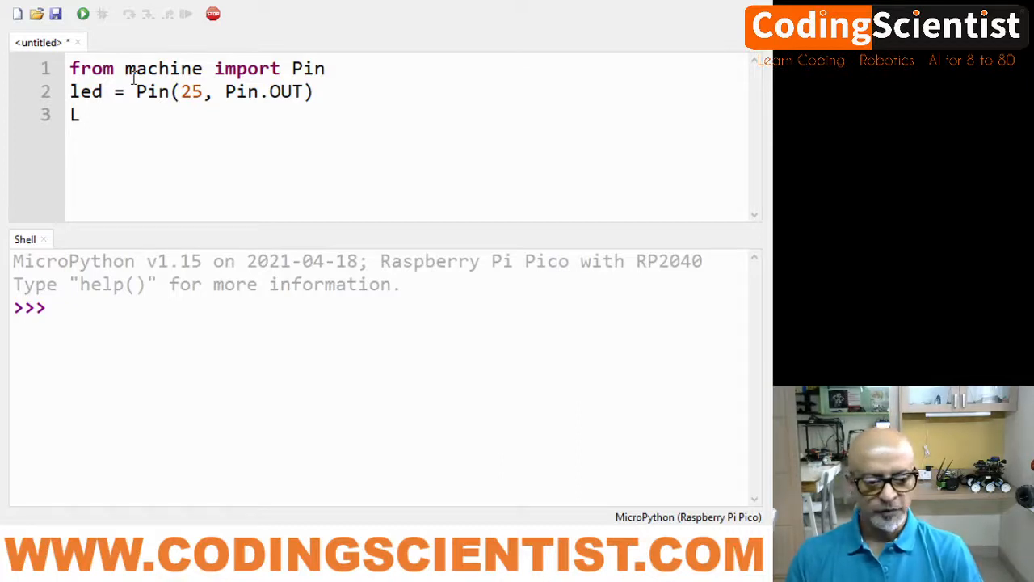
pyautogui.write('ED.T')
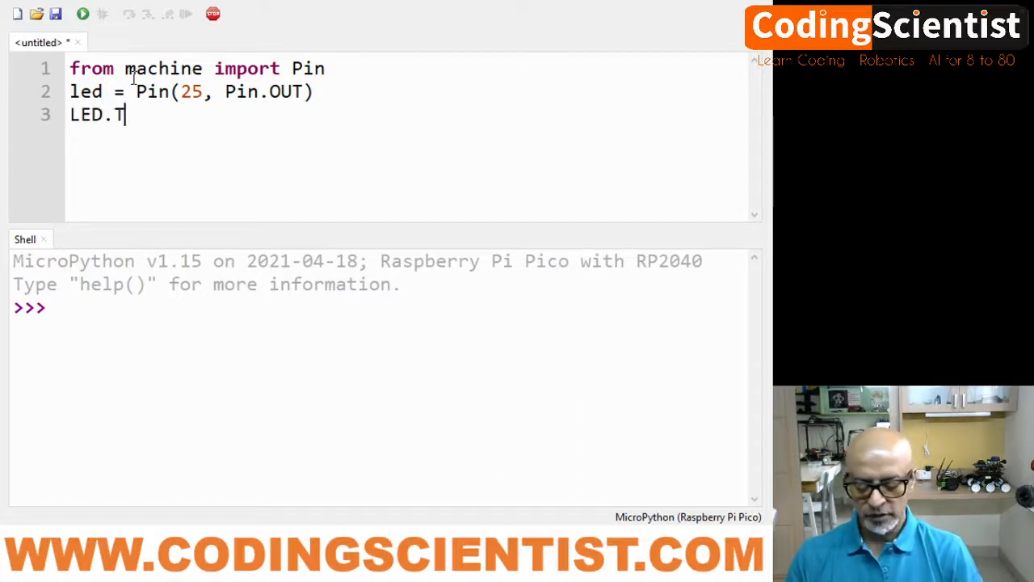
pyautogui.write('OG')
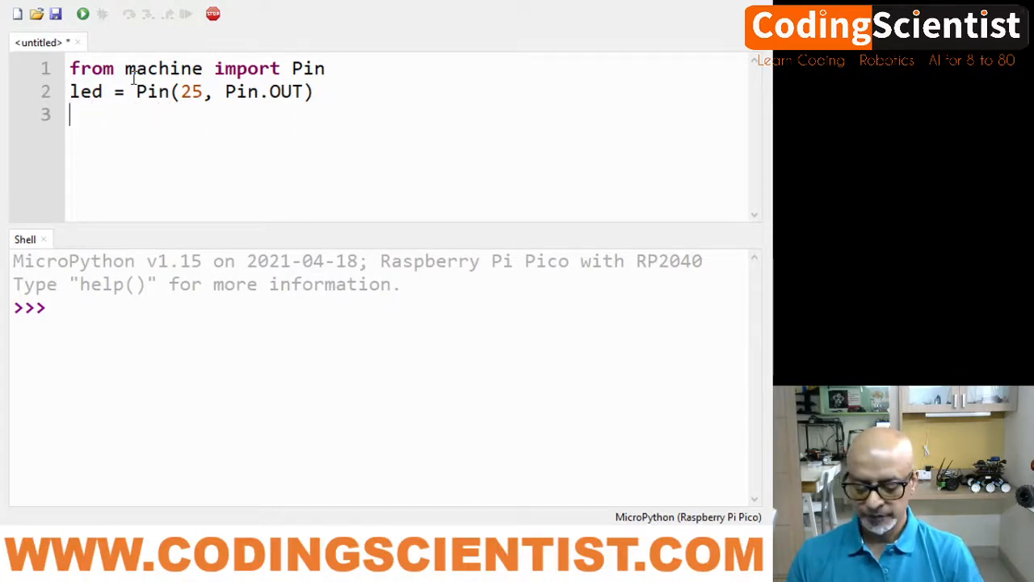
pyautogui.write('led.')
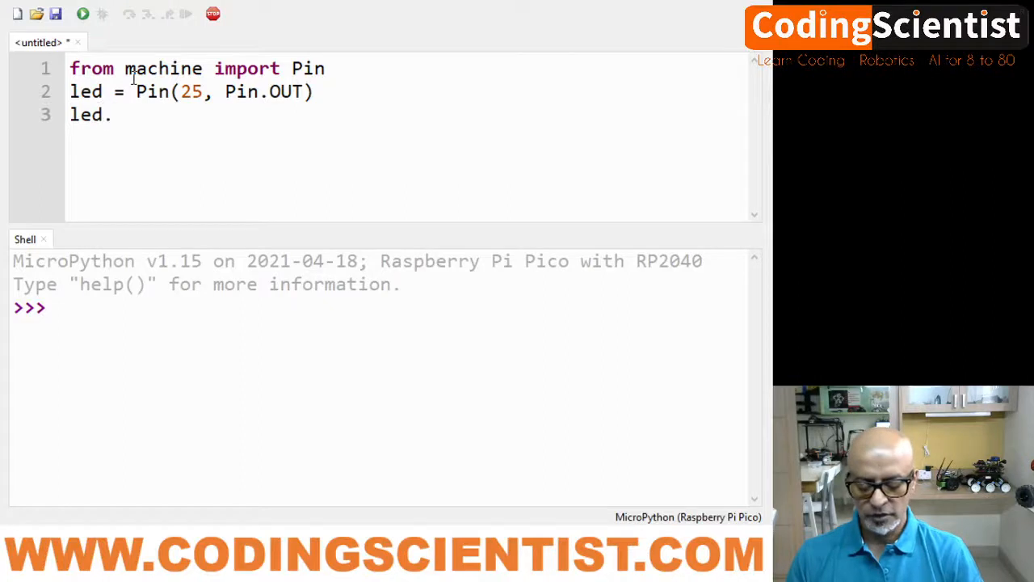
pyautogui.write('togg')
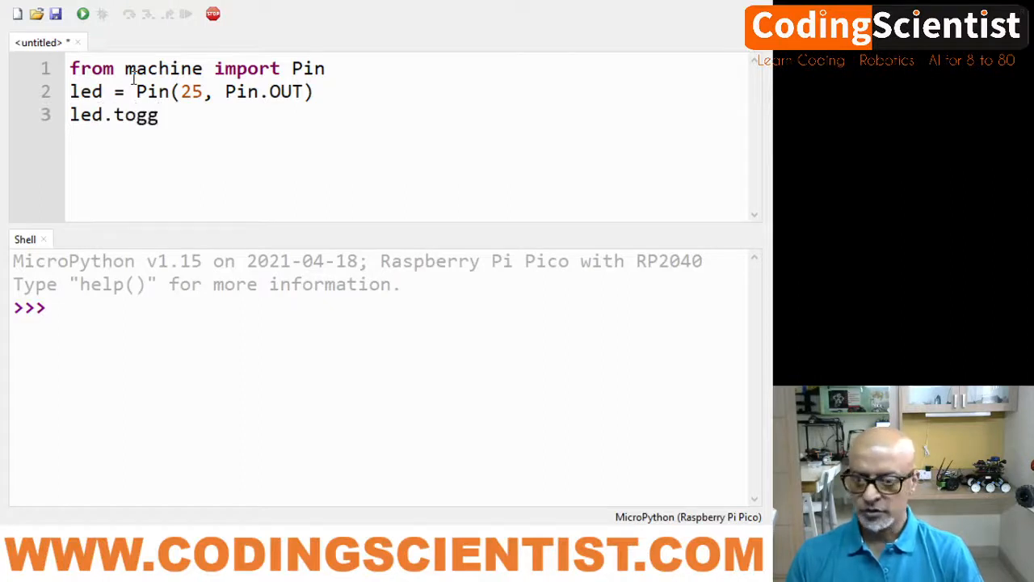
pyautogui.write('le')
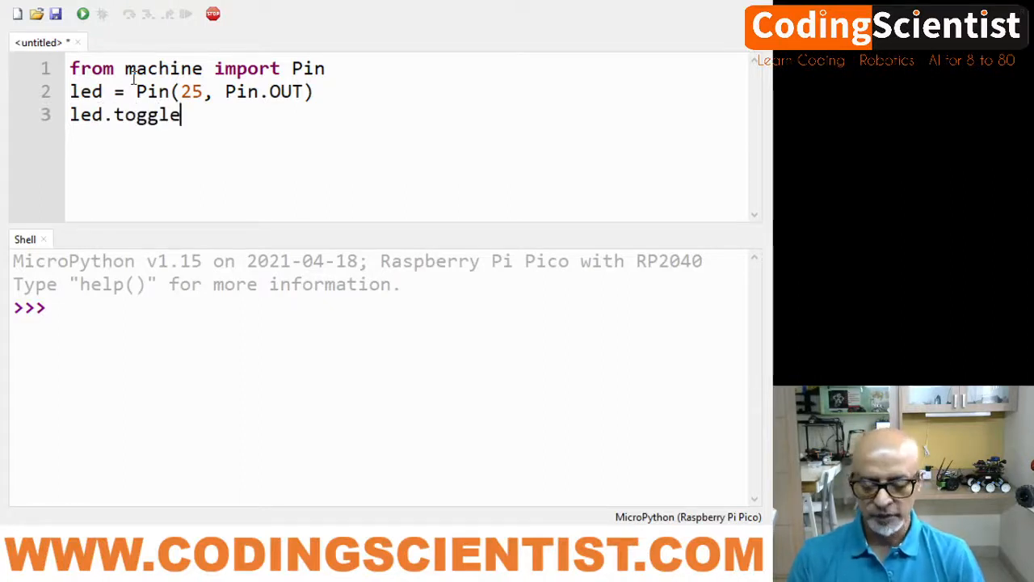
pyautogui.write('()')
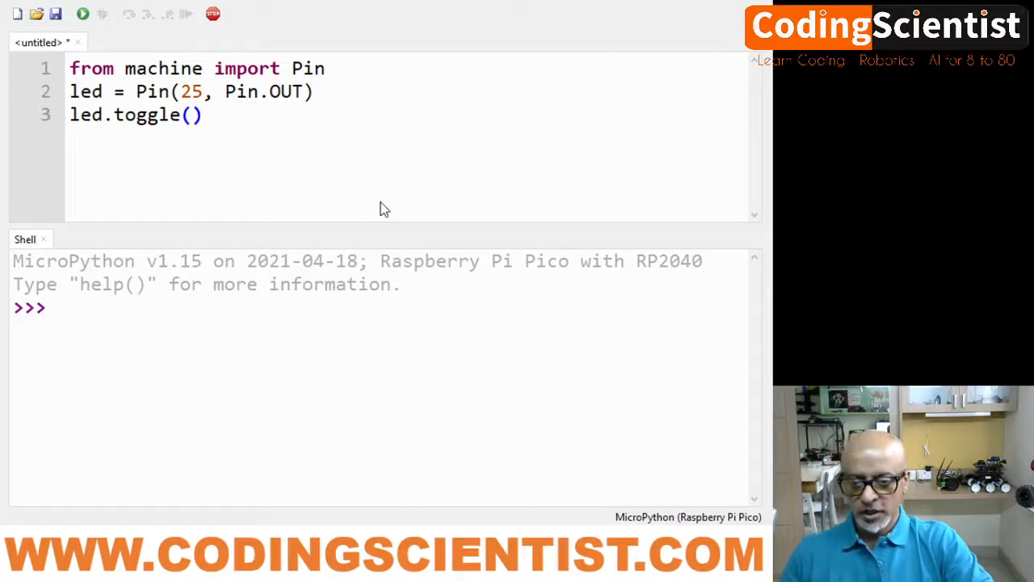
pyautogui.moveTo(289, 190)
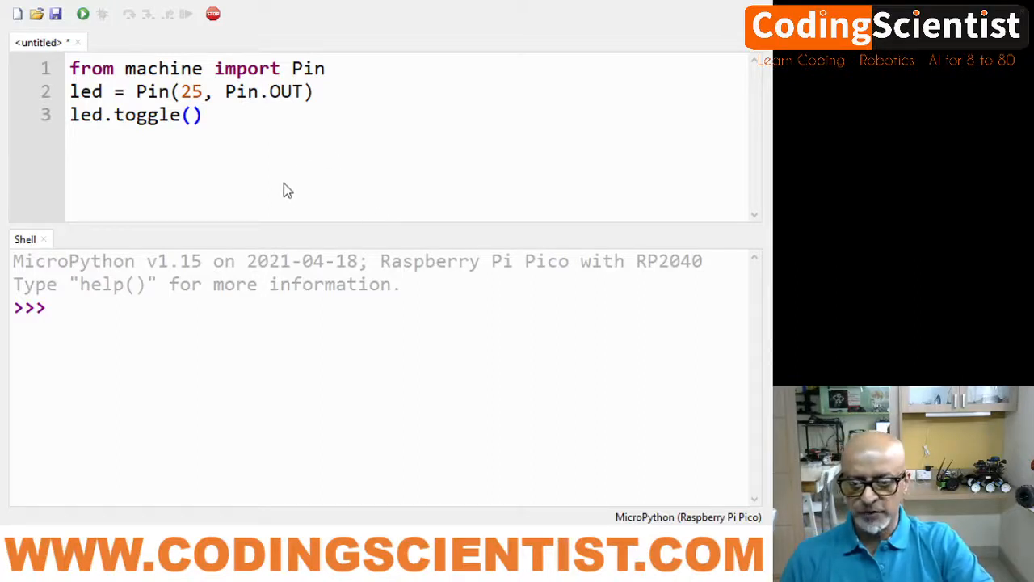
pyautogui.moveTo(315, 172)
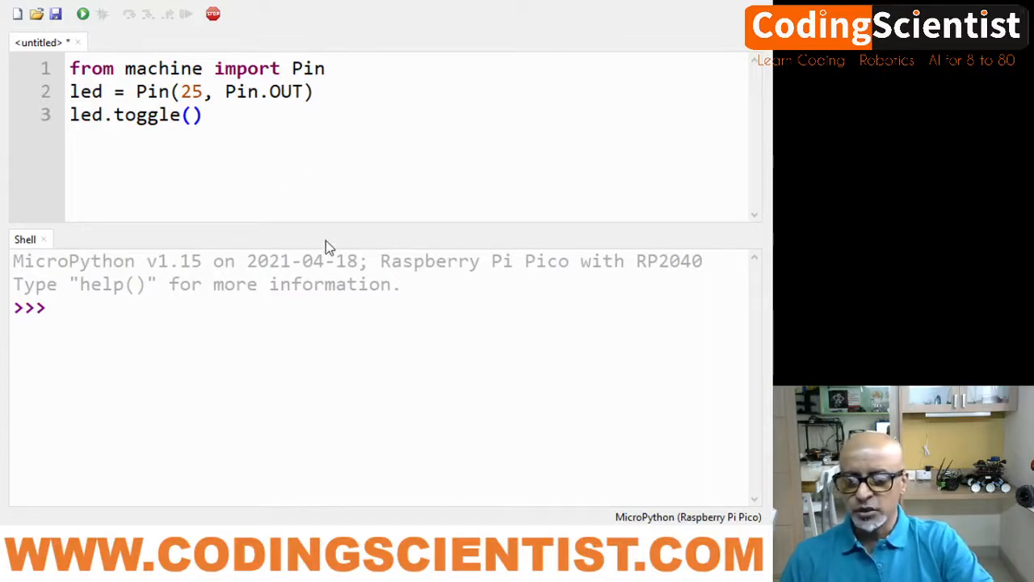
pyautogui.moveTo(359, 251)
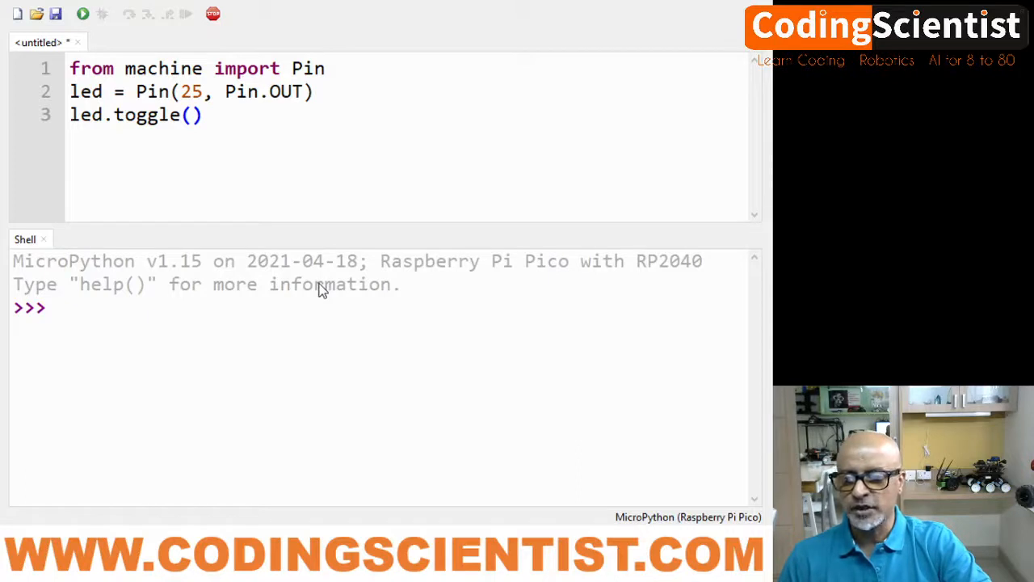
pyautogui.moveTo(343, 177)
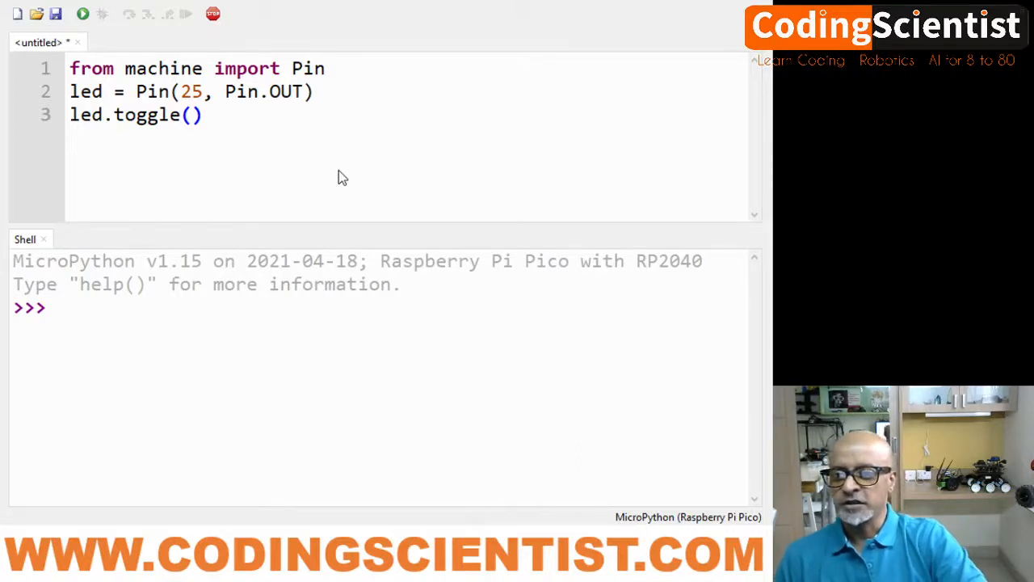
pyautogui.moveTo(324, 135)
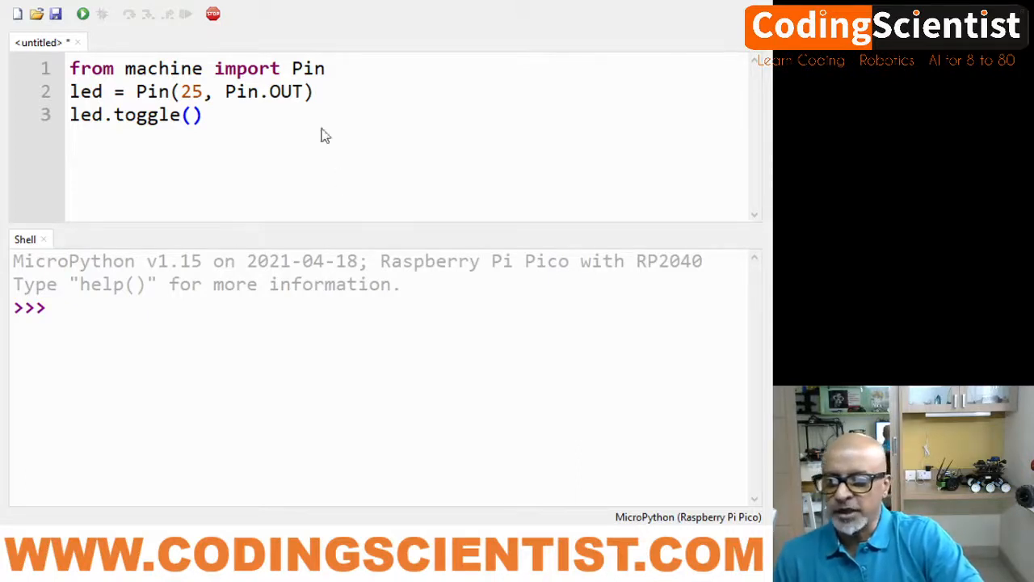
pyautogui.moveTo(261, 43)
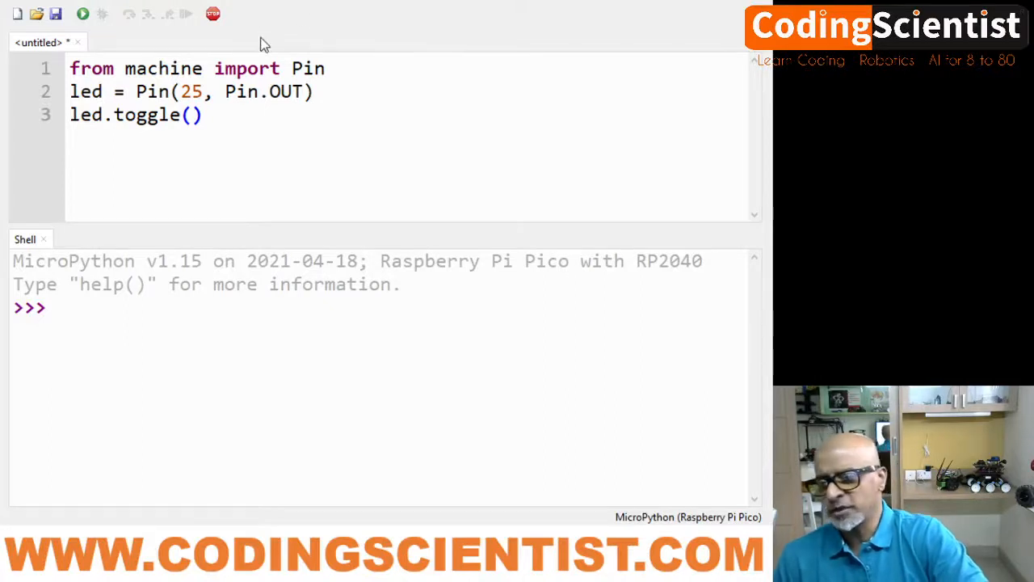
pyautogui.moveTo(242, 135)
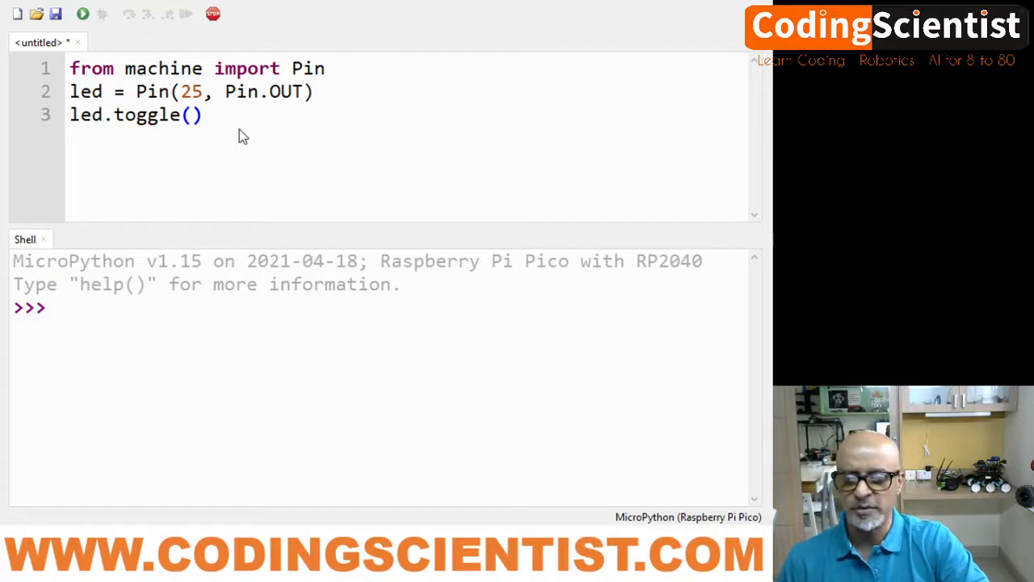
pyautogui.moveTo(525, 395)
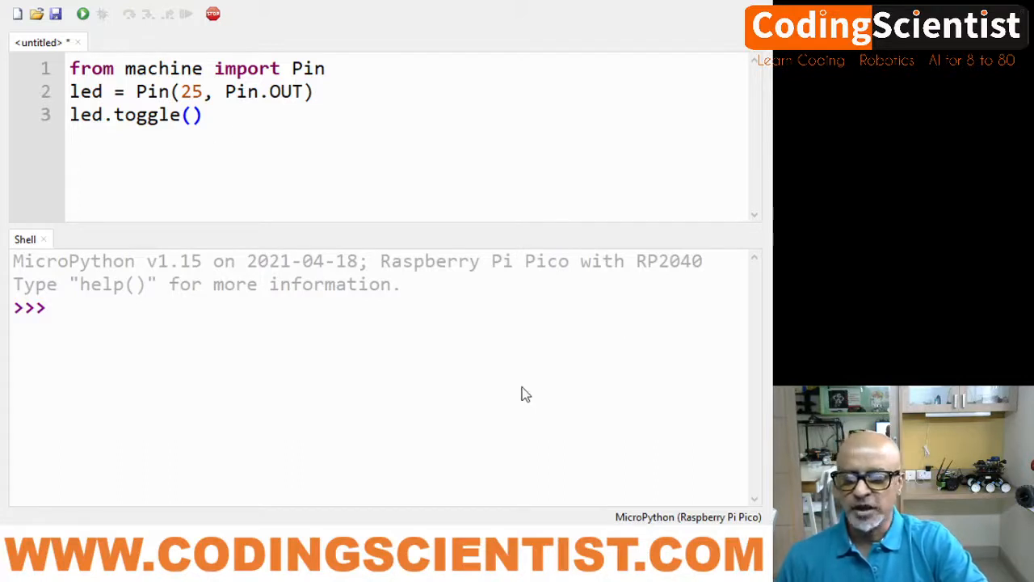
pyautogui.moveTo(601, 342)
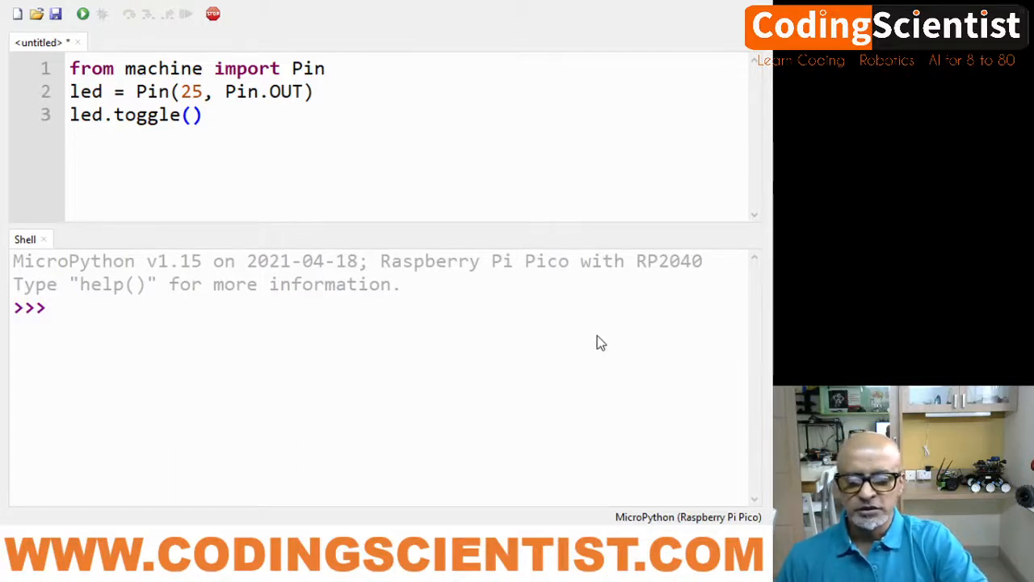
# Save the script as blink.py and run it four times on the Pico
pyautogui.click(82, 14)
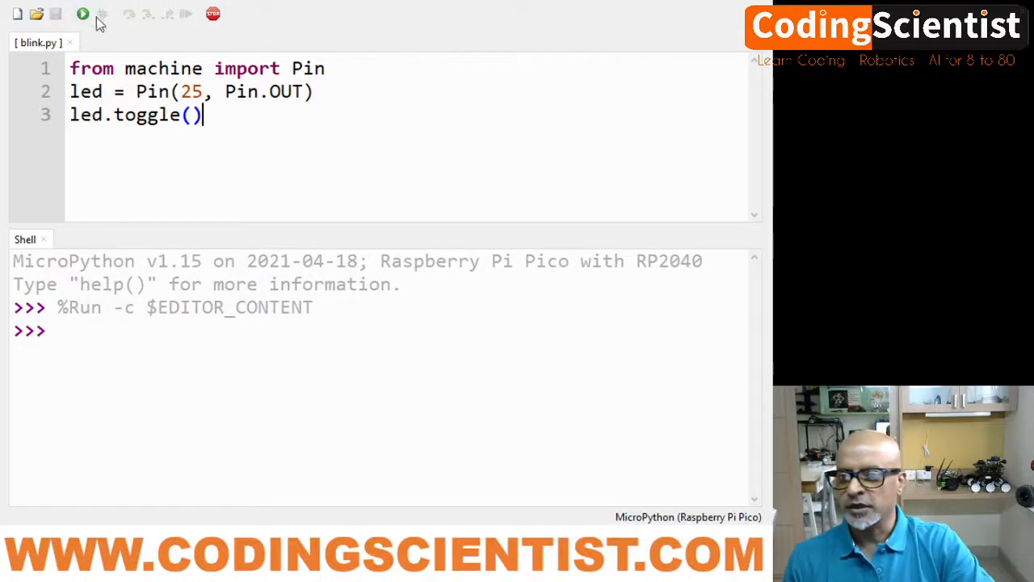
pyautogui.click(83, 14)
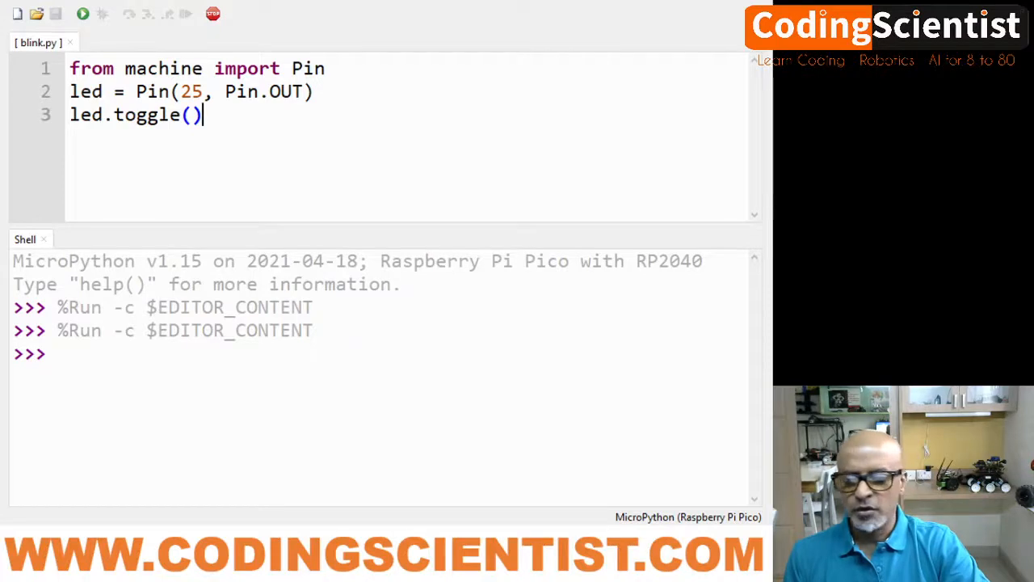
pyautogui.moveTo(416, 461)
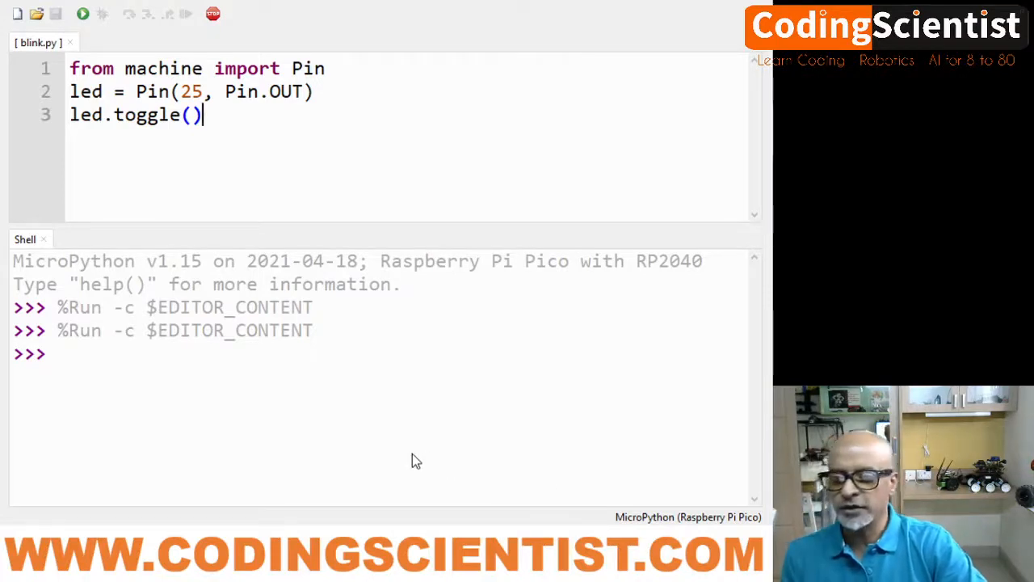
pyautogui.click(82, 14)
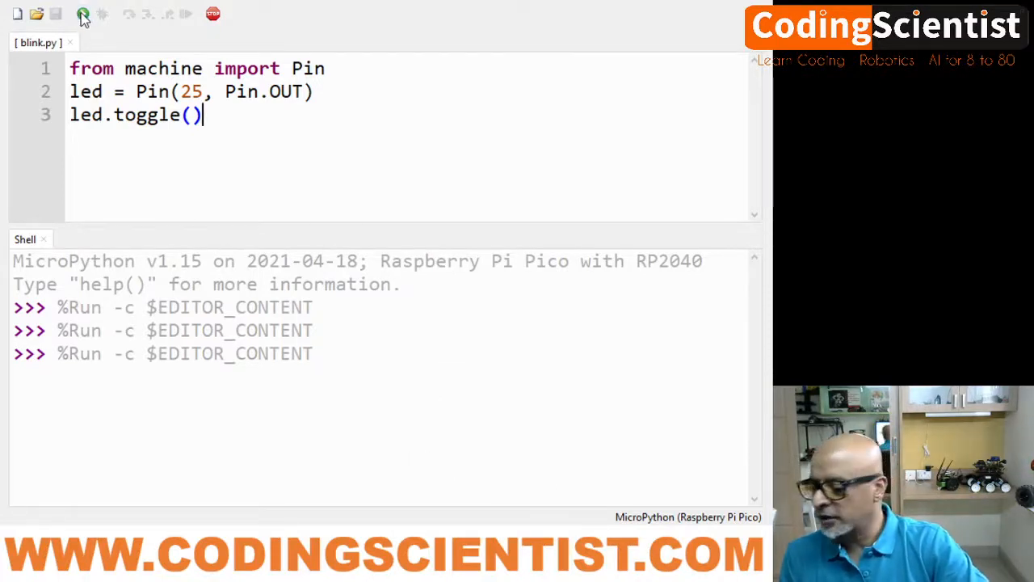
pyautogui.click(82, 13)
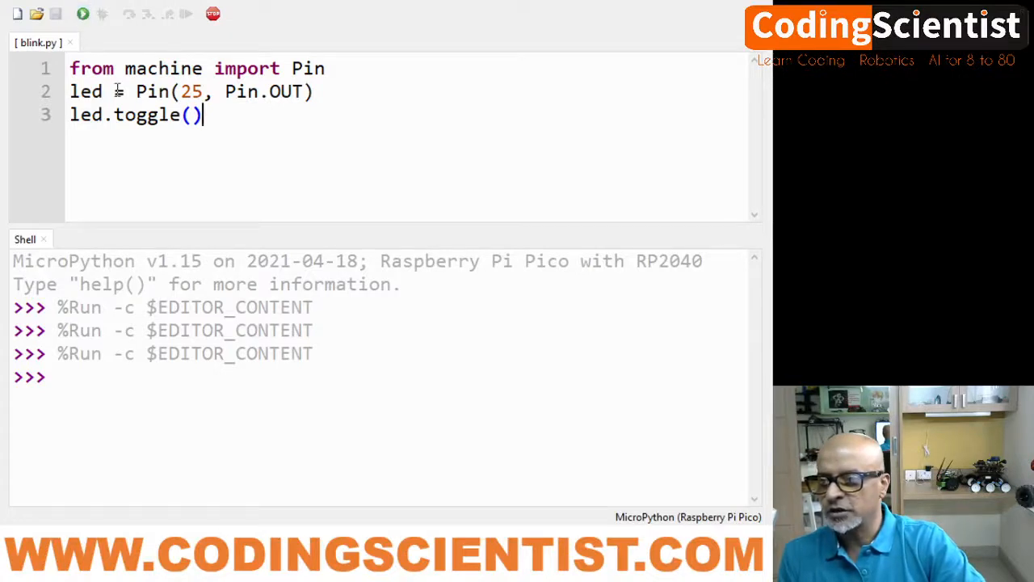
pyautogui.click(83, 13)
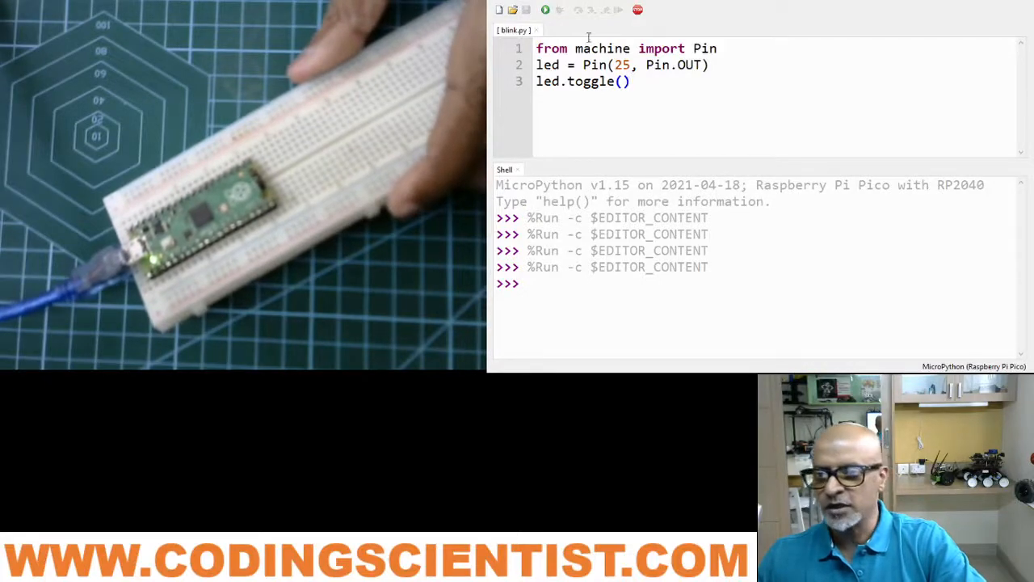
# Rerun blink.py repeatedly so the shell shows eight runs and the LED toggles
pyautogui.click(545, 8)
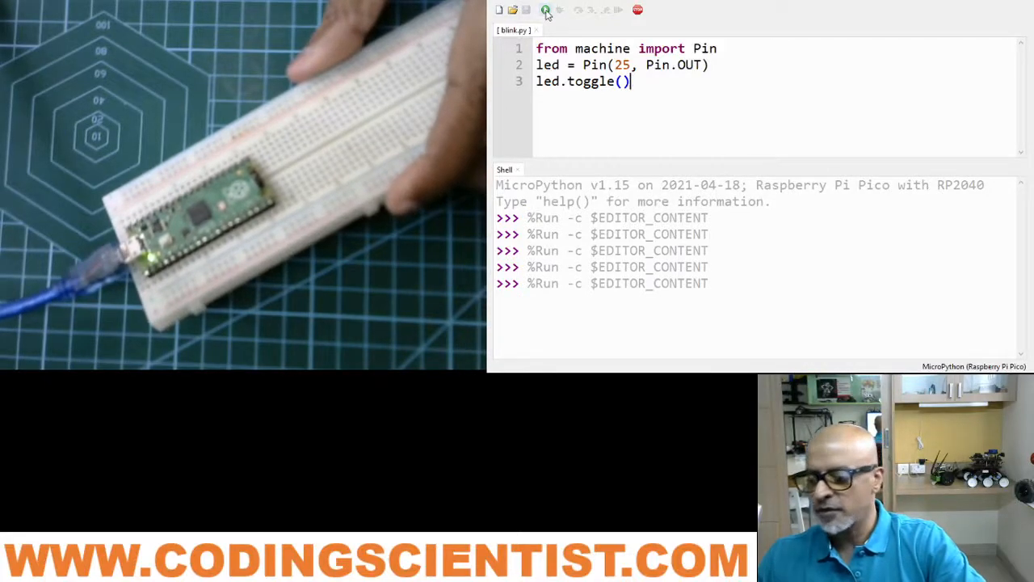
pyautogui.click(545, 10)
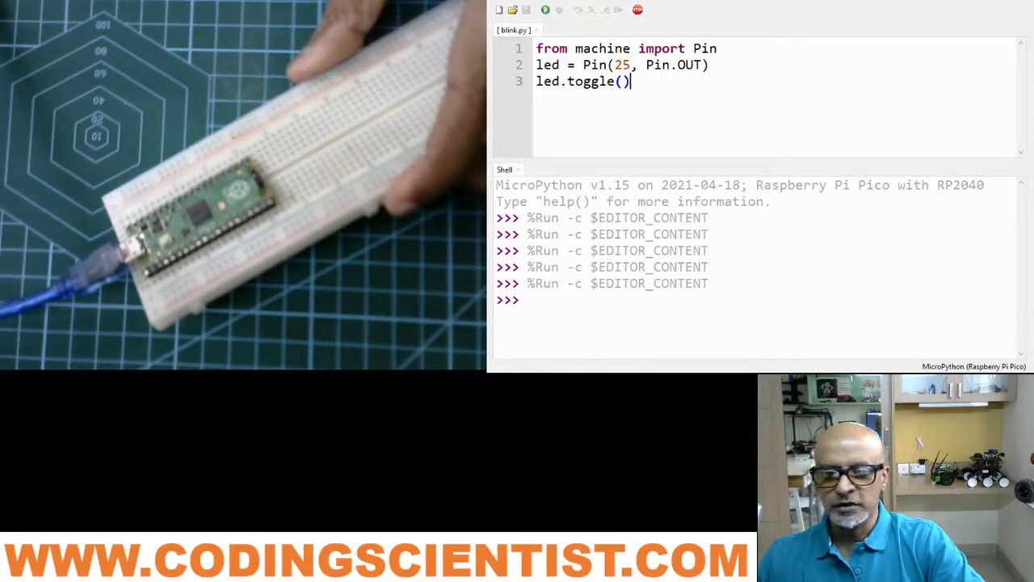
pyautogui.click(546, 9)
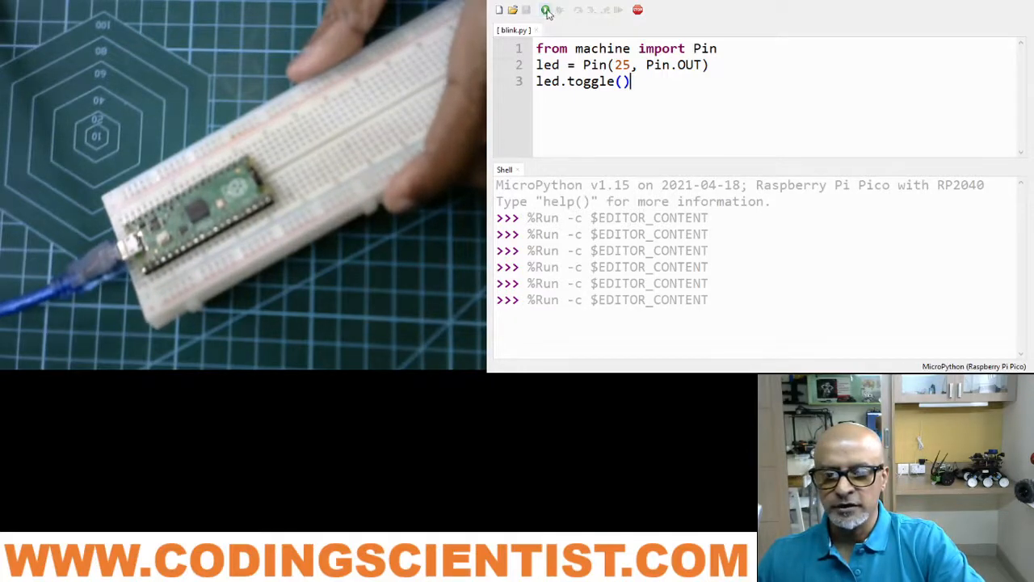
pyautogui.click(546, 9)
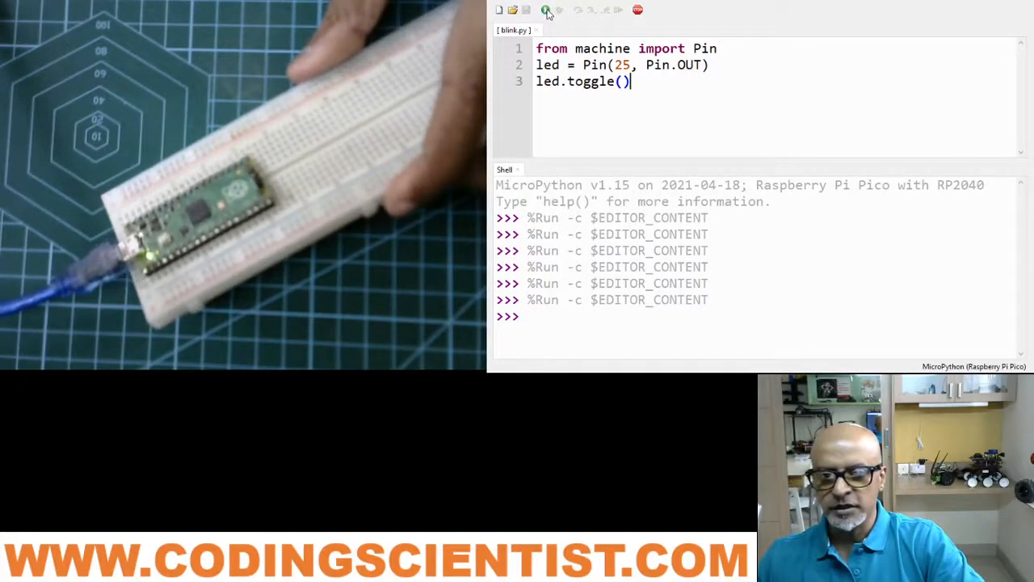
pyautogui.click(546, 9)
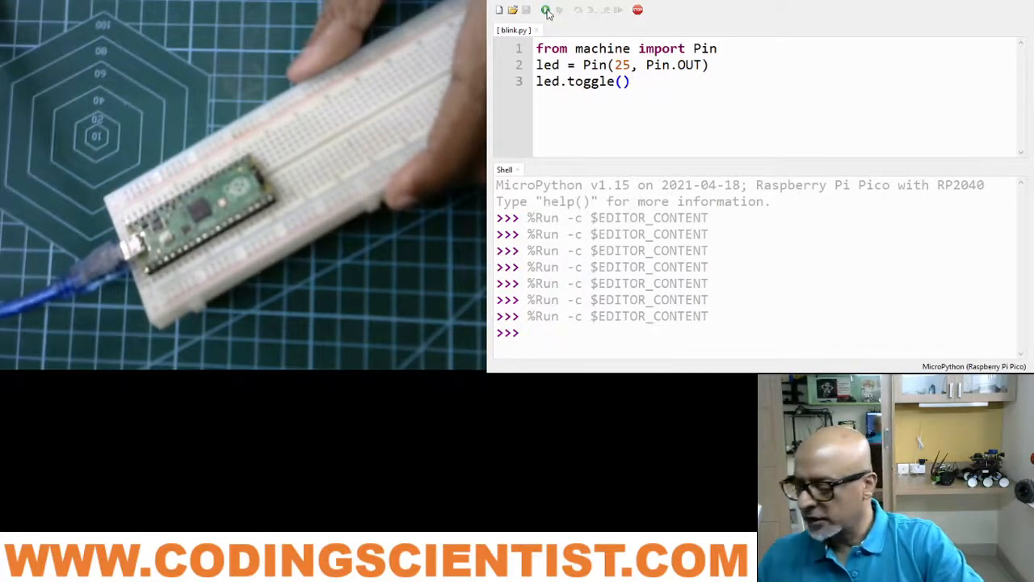
pyautogui.click(547, 8)
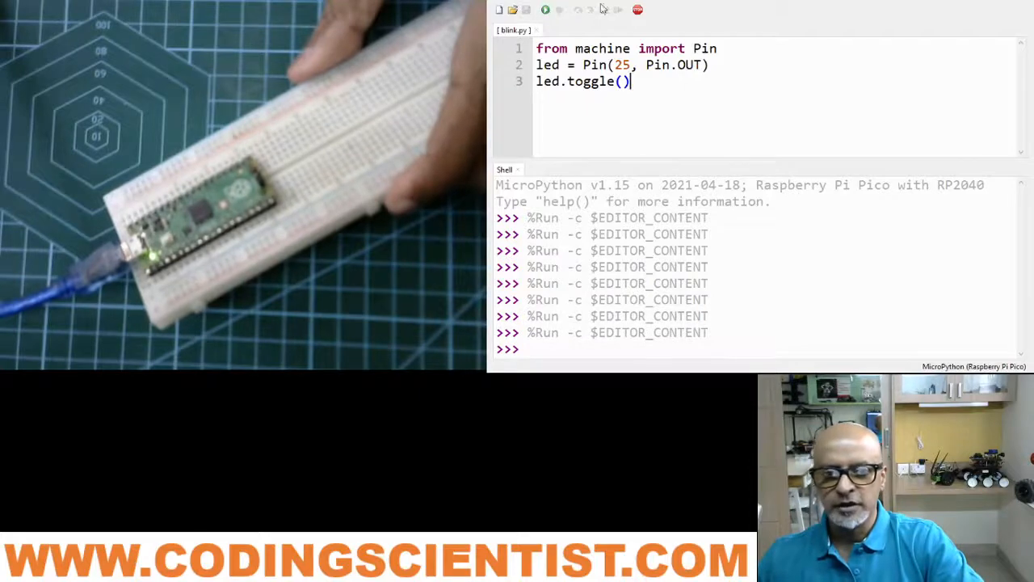